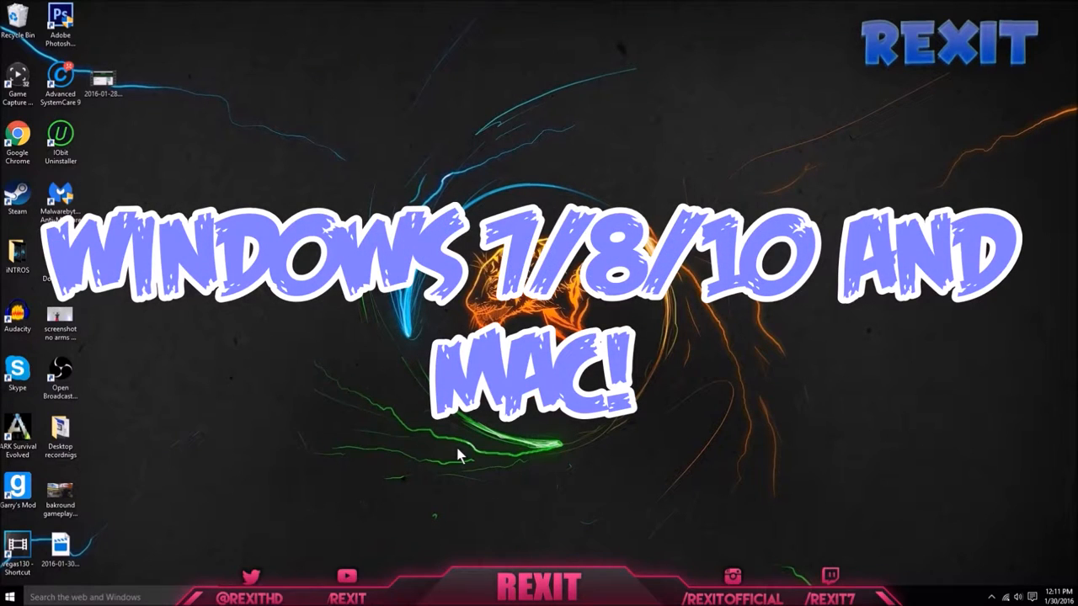
mouse_move(392, 505)
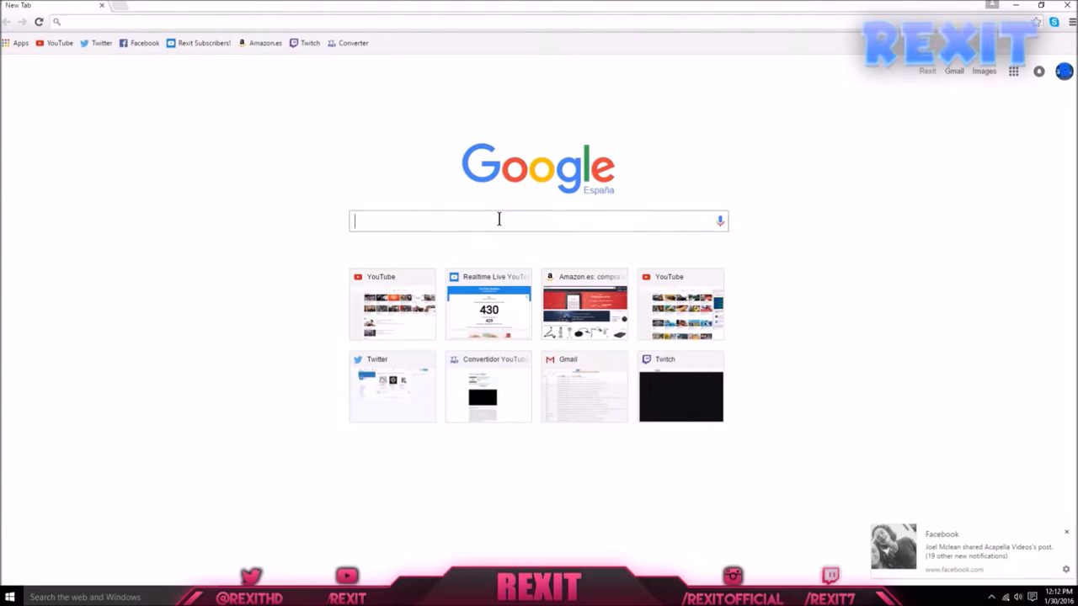
Search for 'dafont' and open the 'DaFont - Download fonts' result.
type("dafont")
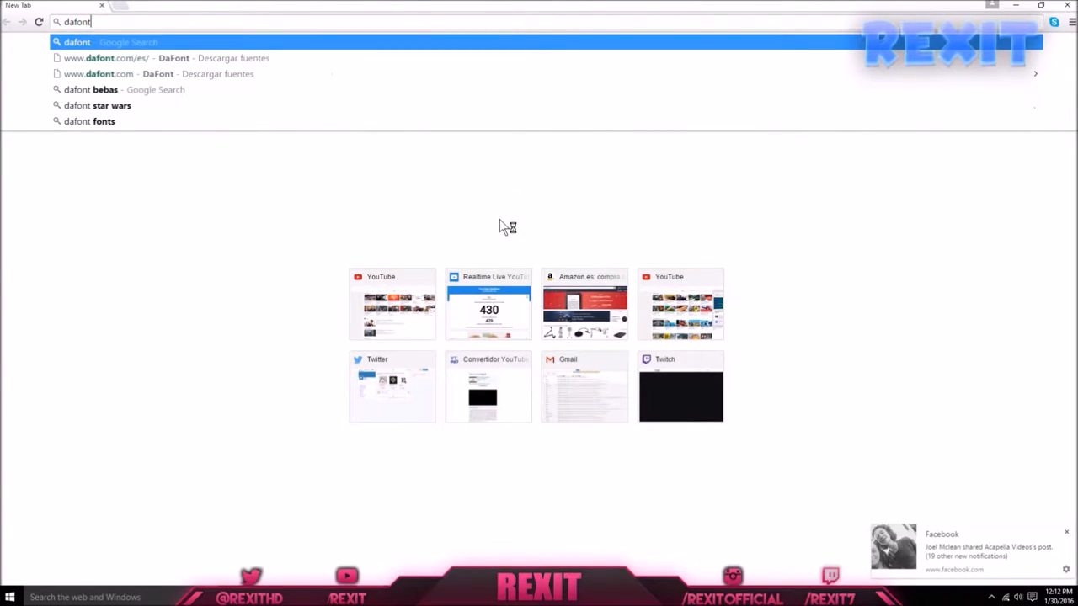
key("Enter")
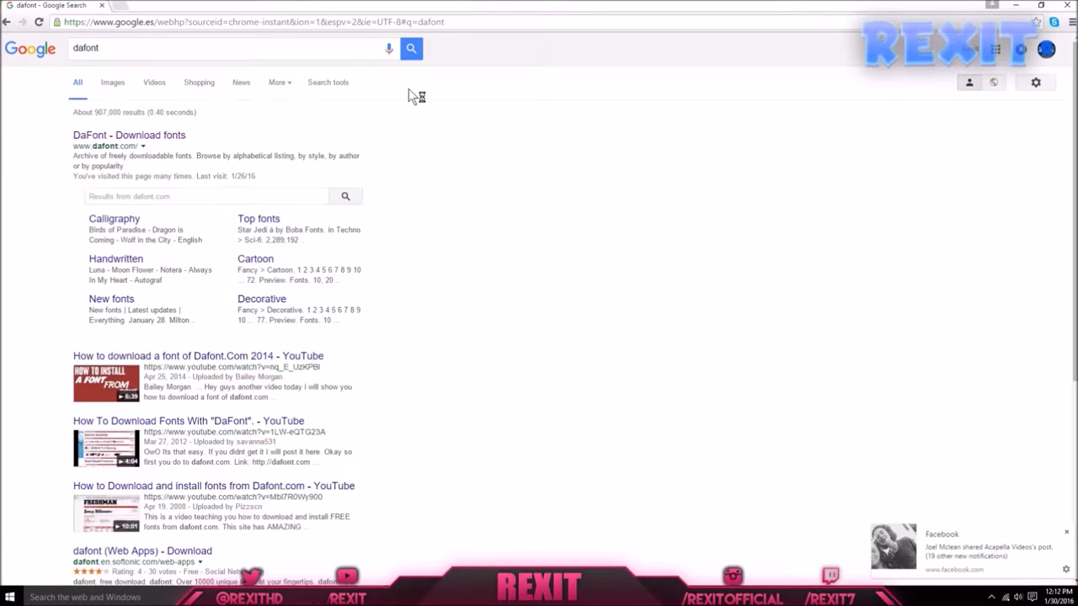
left_click(129, 135)
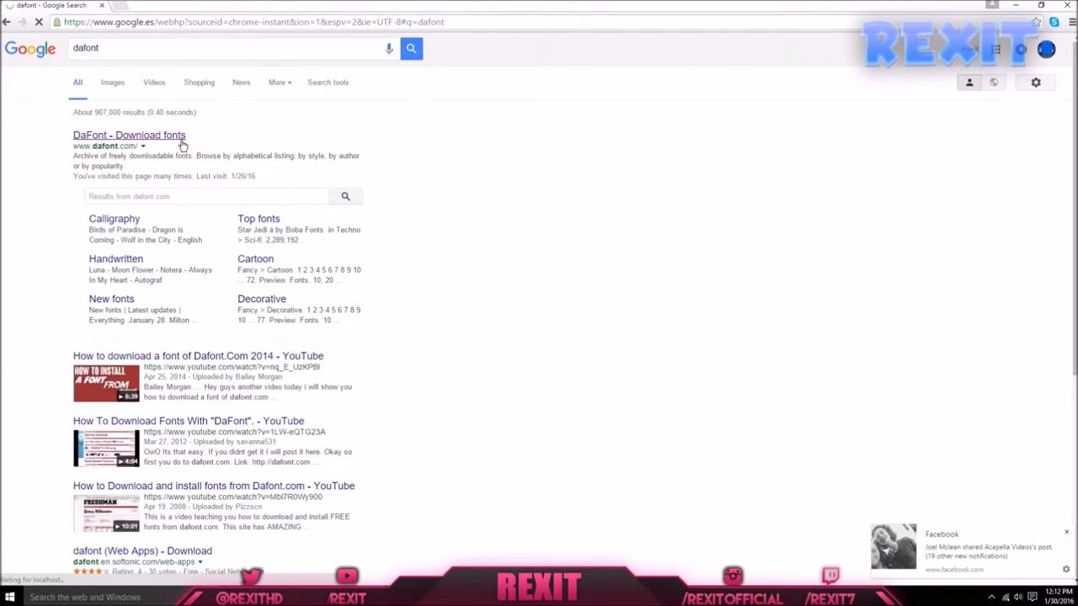
left_click(129, 134)
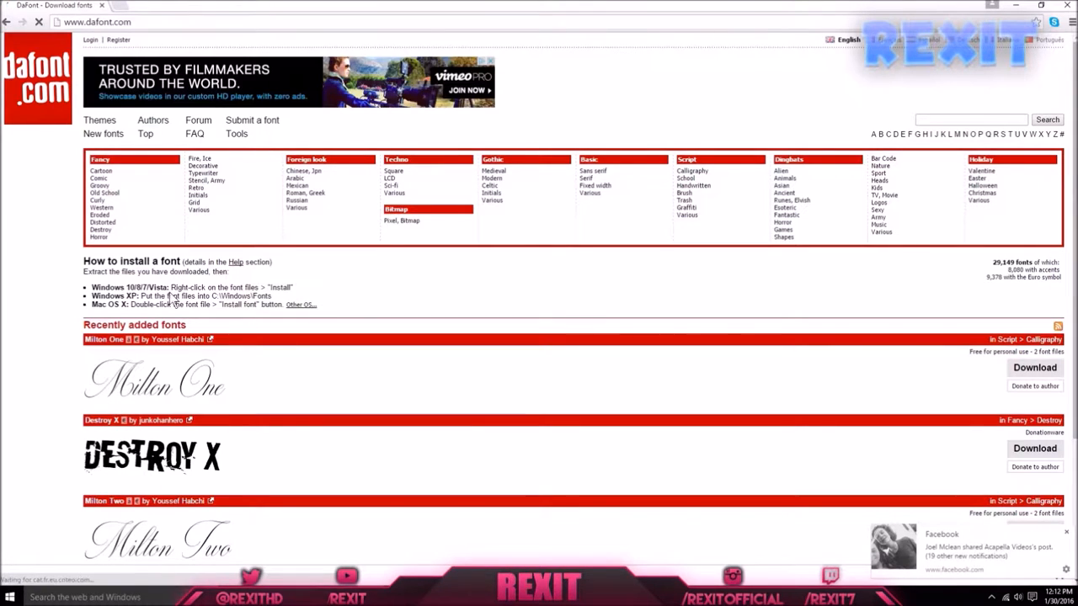
Scroll down the Fancy > Groovy font listing until Magnum appears.
scroll("down", 3)
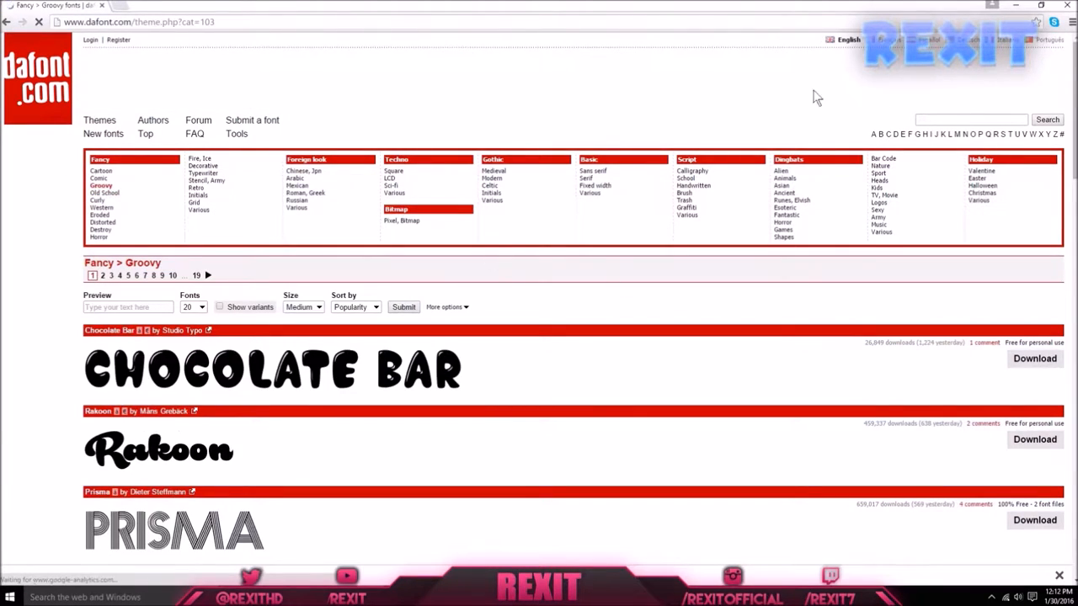
mouse_move(851, 53)
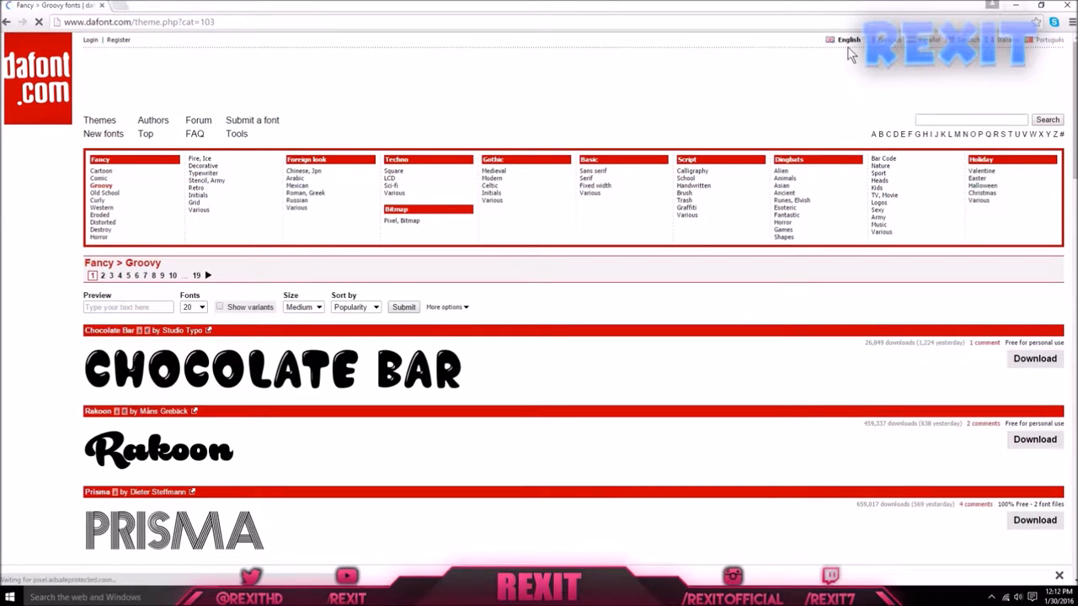
scroll("down", 3)
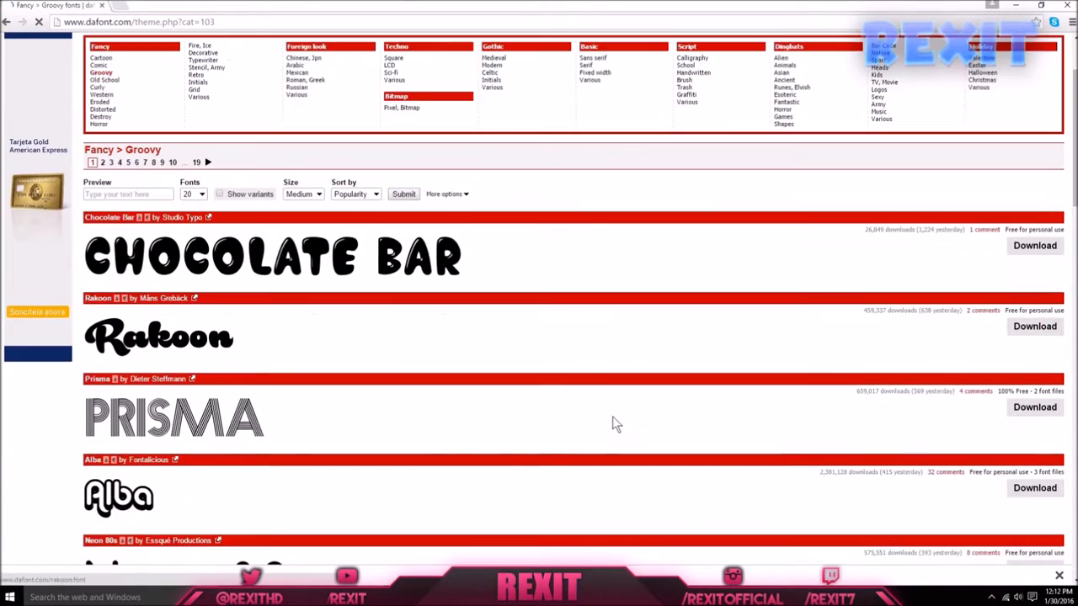
scroll("down", 3)
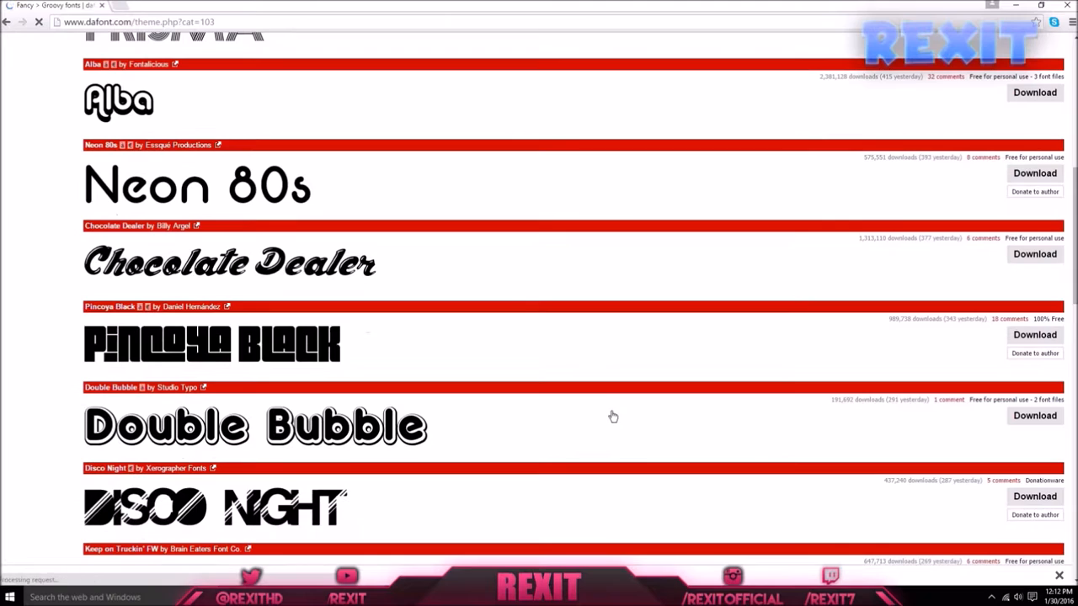
scroll("down", 3)
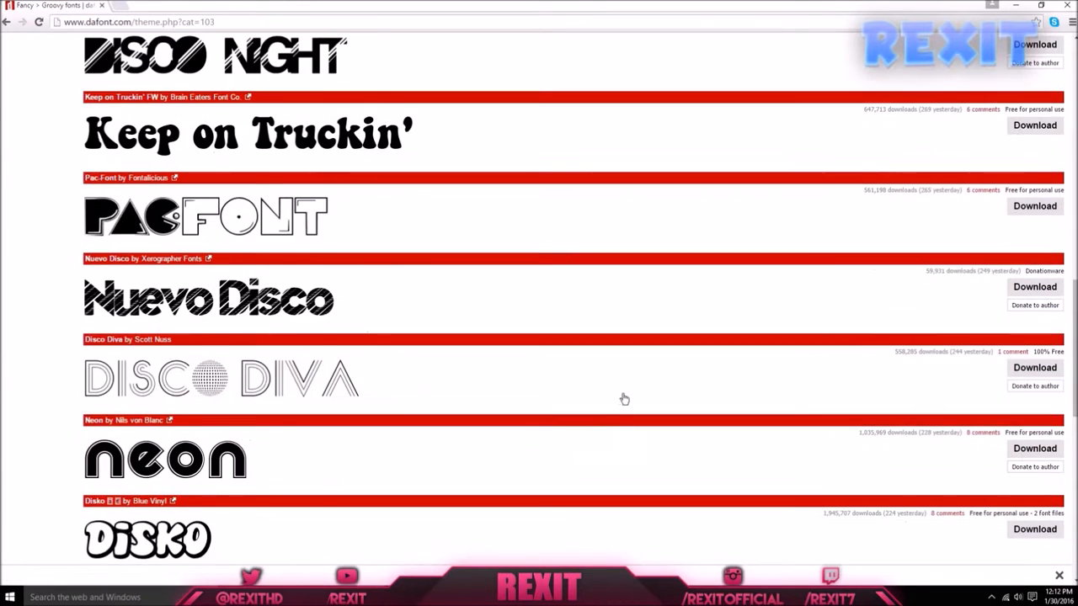
scroll("down", 3)
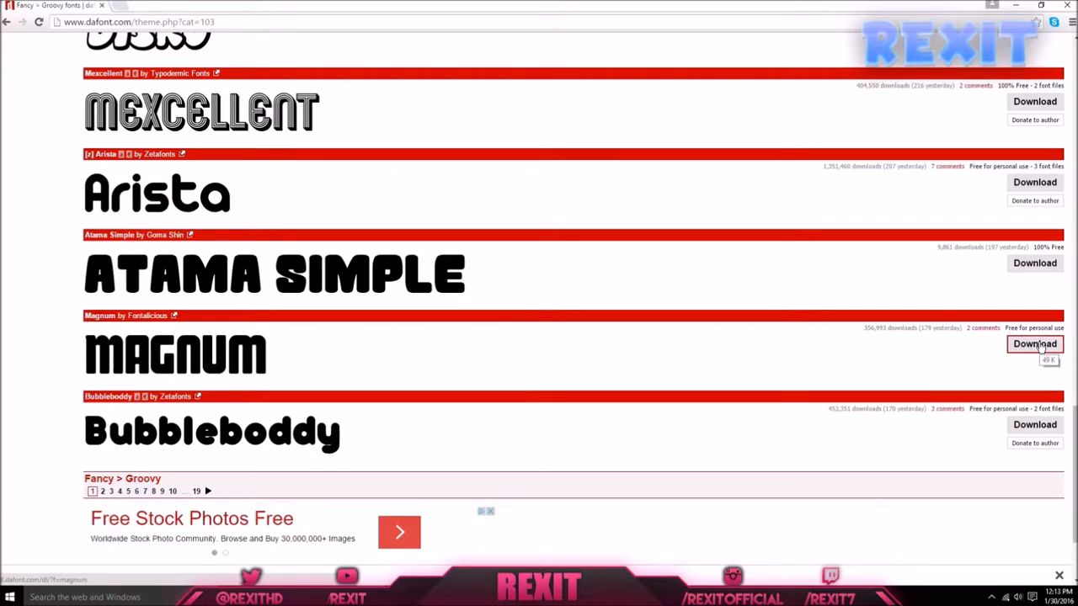
Download the Magnum font from DaFont as magnum.zip.
left_click(1034, 344)
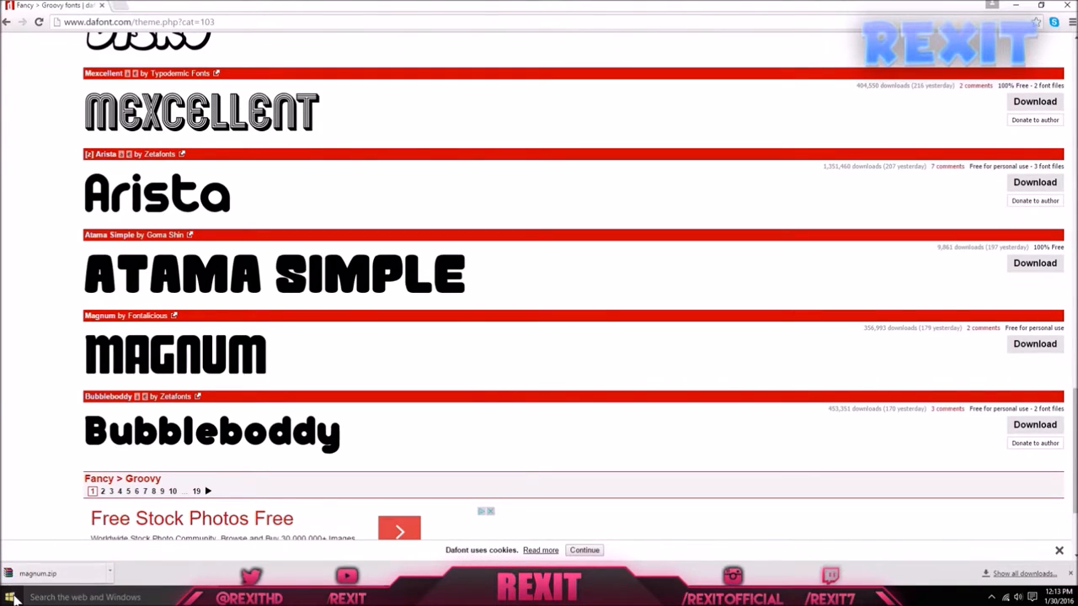
mouse_move(42, 543)
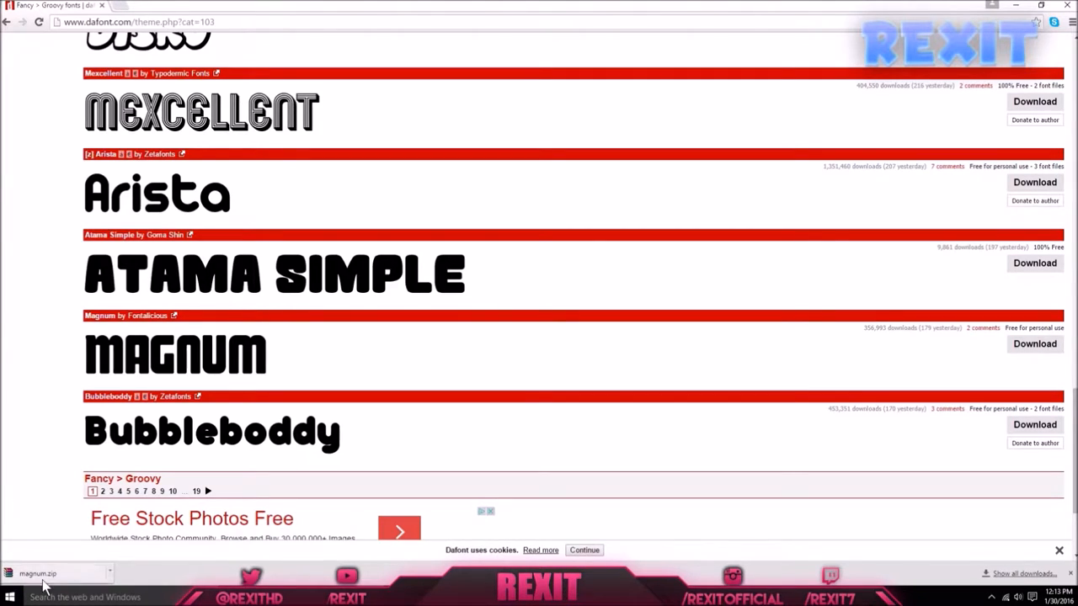
mouse_move(82, 567)
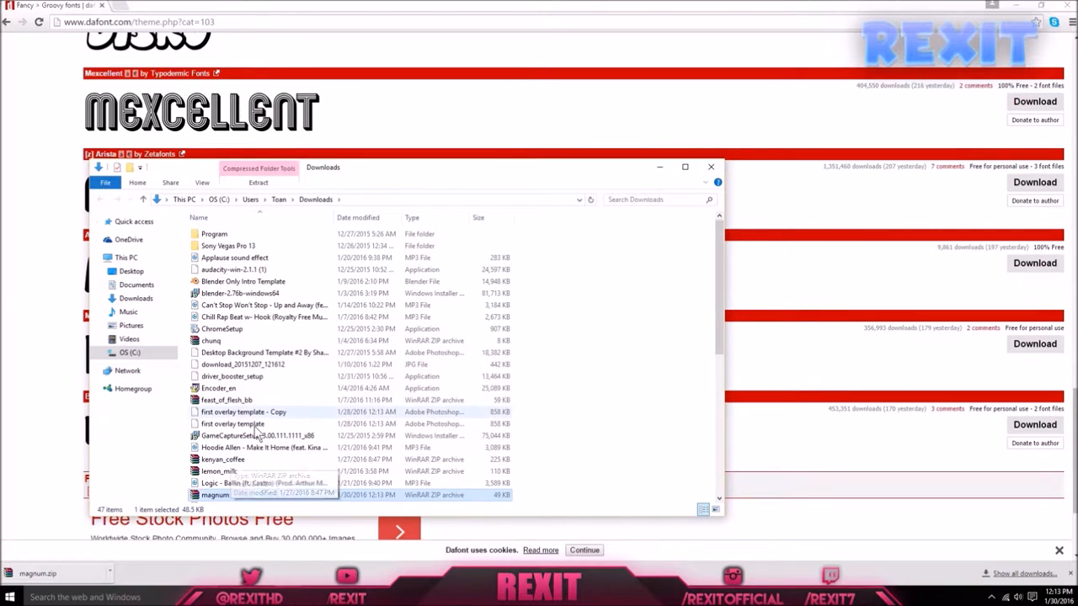
Open magnum.zip from Downloads in WinRAR and select the MAGNUM TrueType file.
left_click(214, 494)
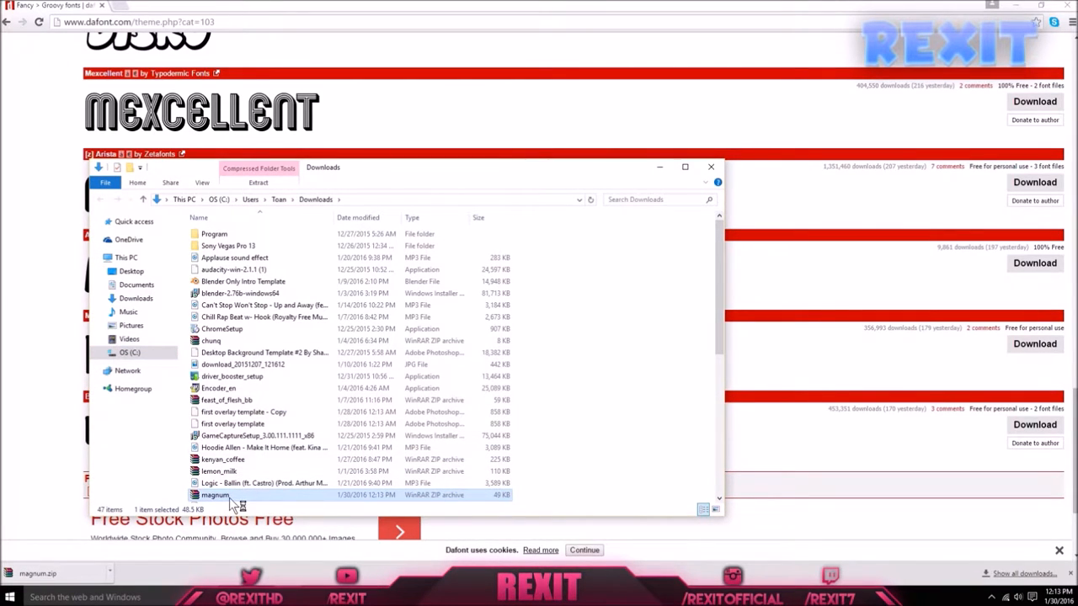
double_click(215, 494)
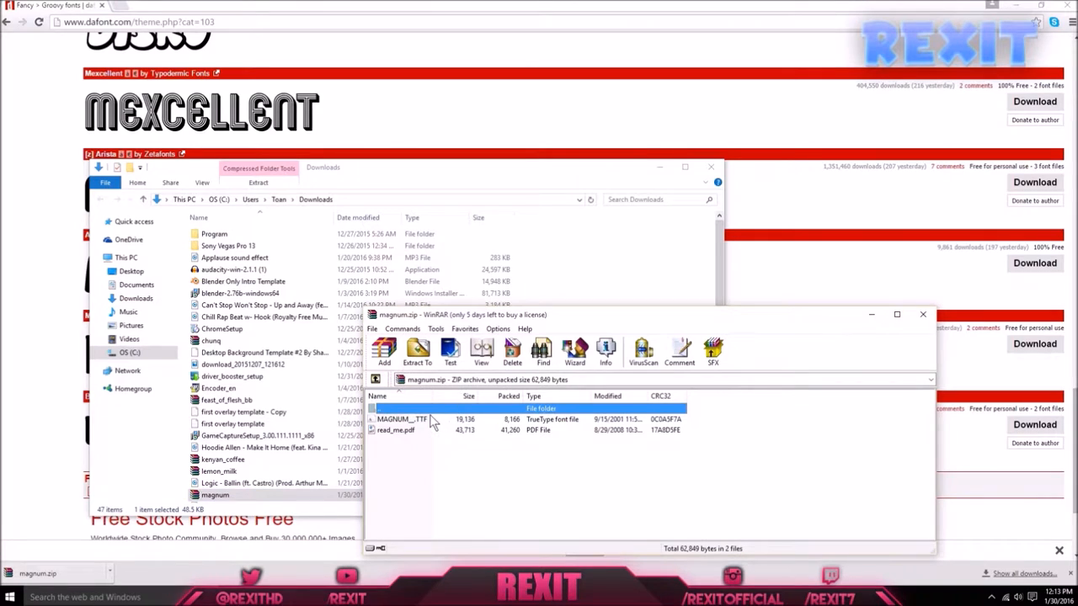
left_click(400, 419)
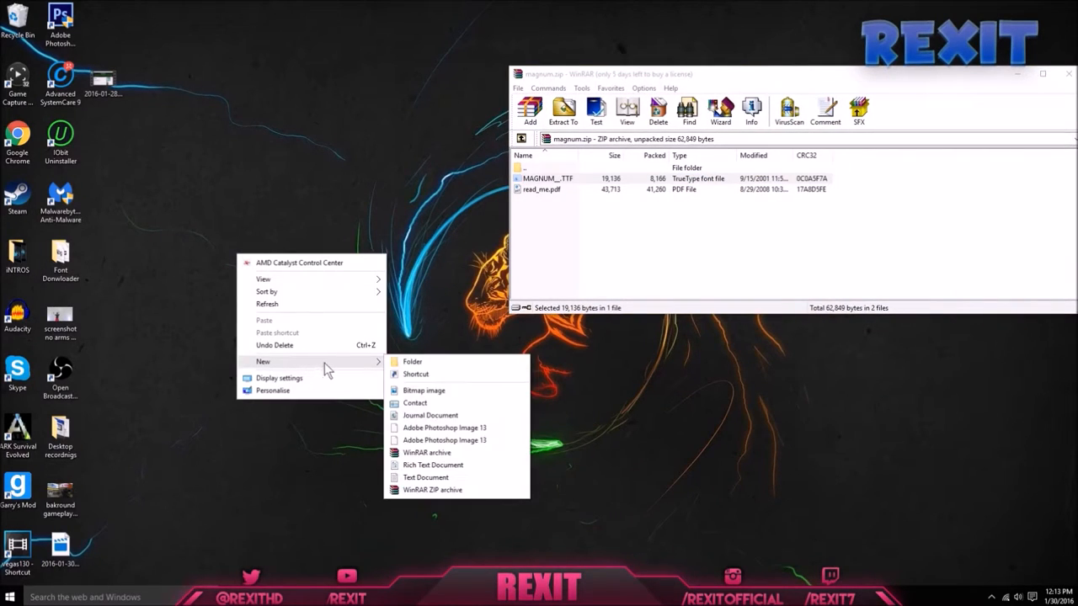
Create a desktop folder named 'Font downloader' and select the Magnum font in the archive.
left_click(412, 361)
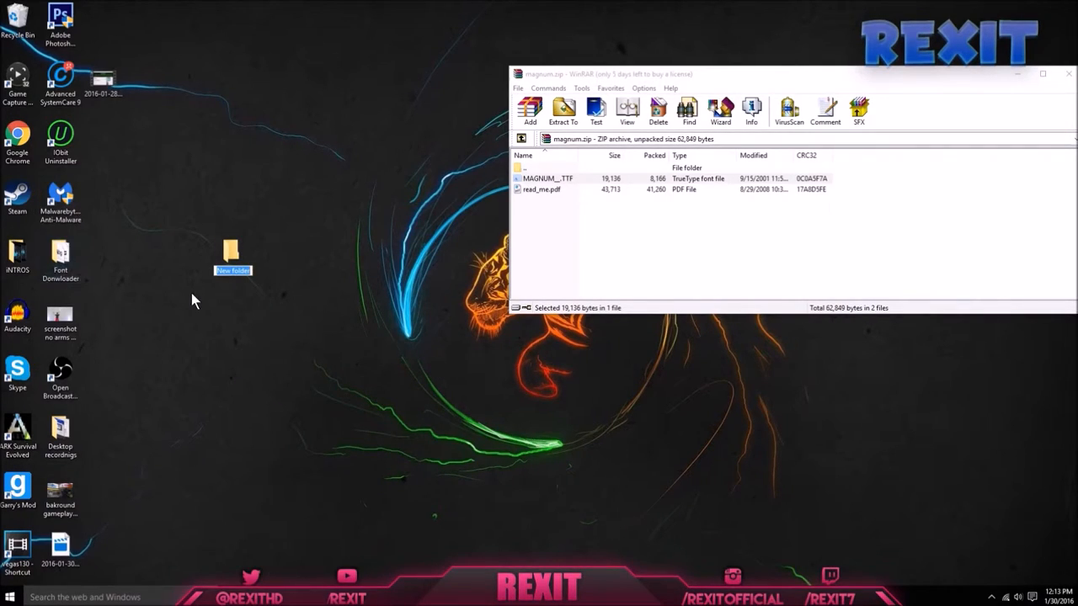
type("Font downloa")
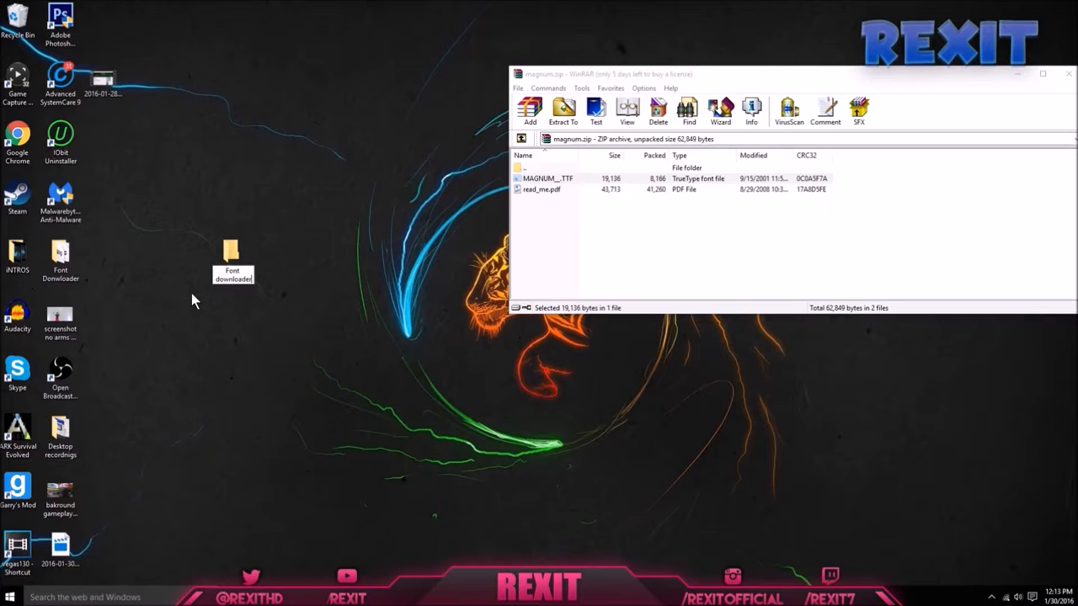
left_click(231, 257)
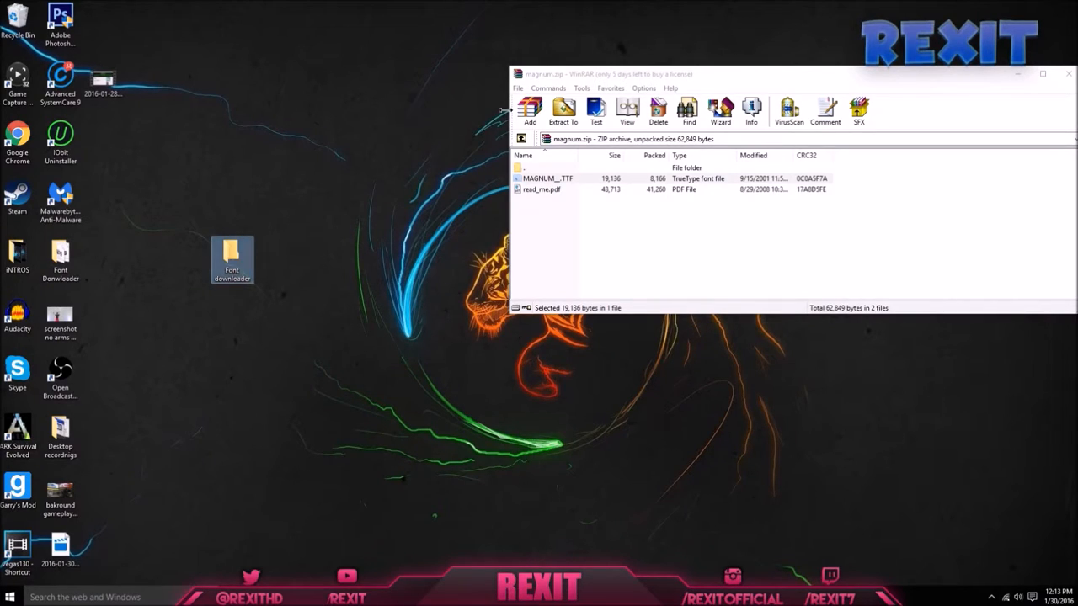
left_click(547, 177)
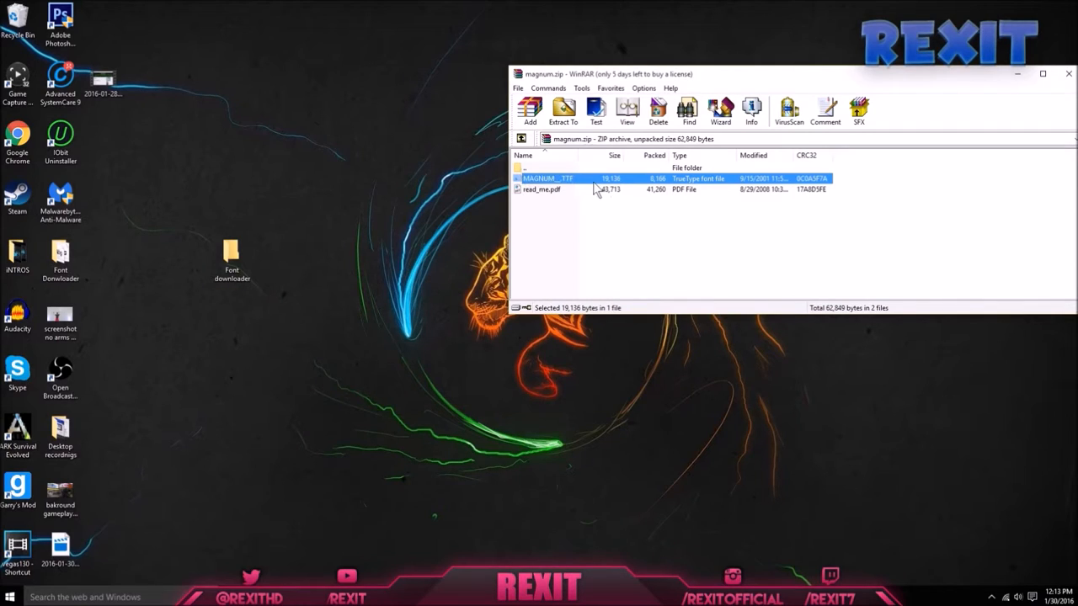
Preview MAGNUM__.TTF, extract it into the Font downloader folder, and open that folder.
left_click(232, 259)
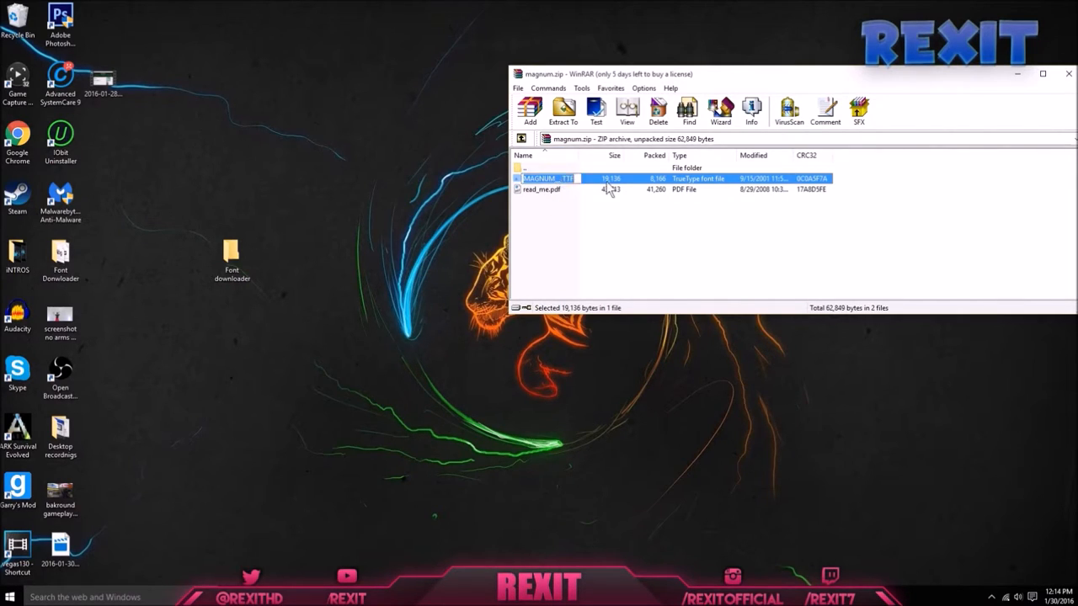
double_click(547, 177)
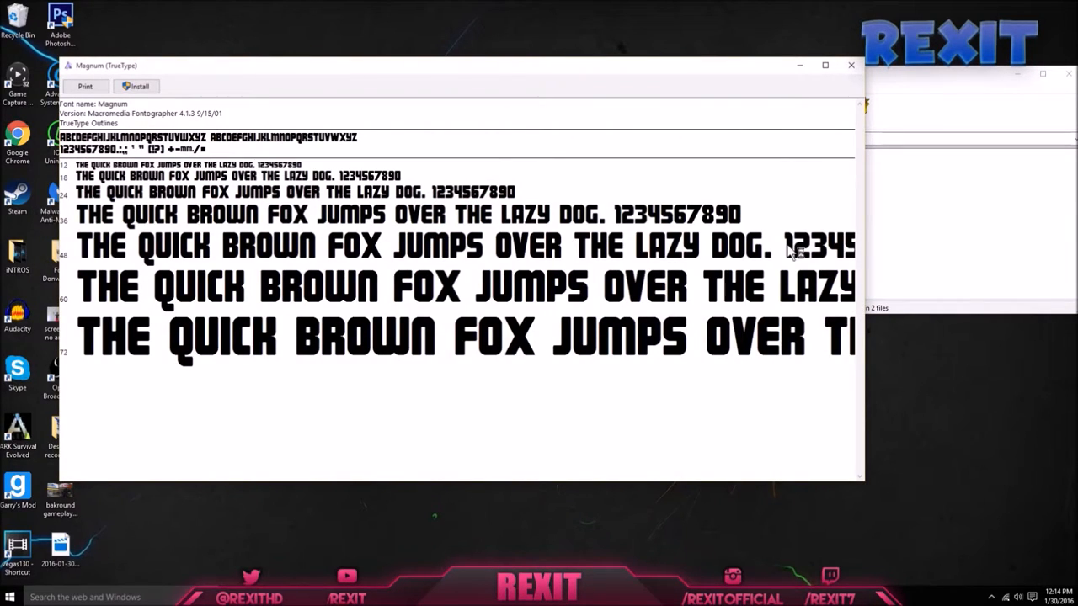
mouse_move(186, 174)
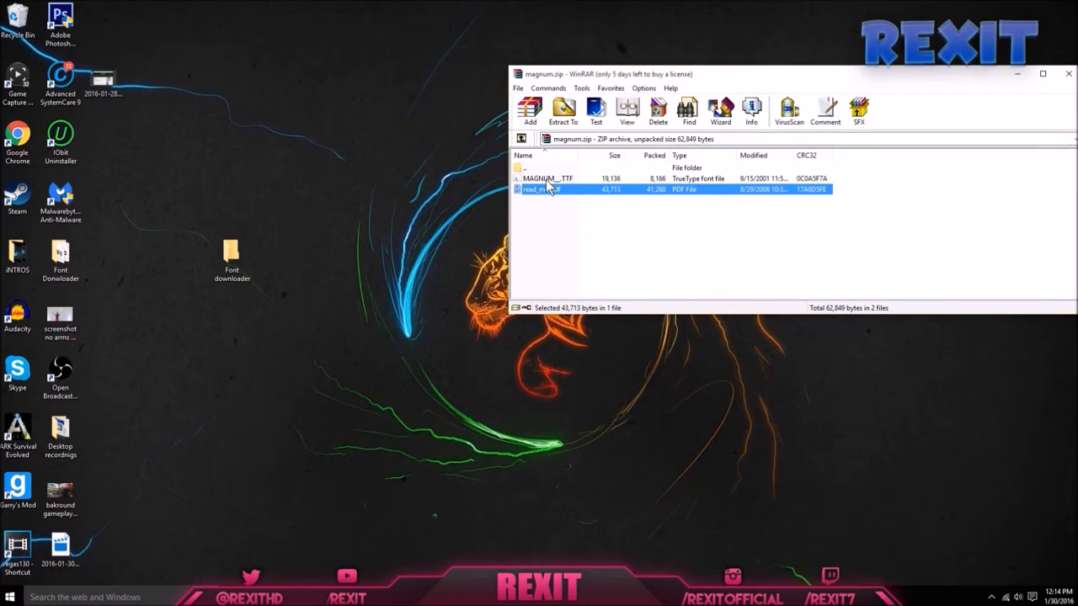
left_click(547, 177)
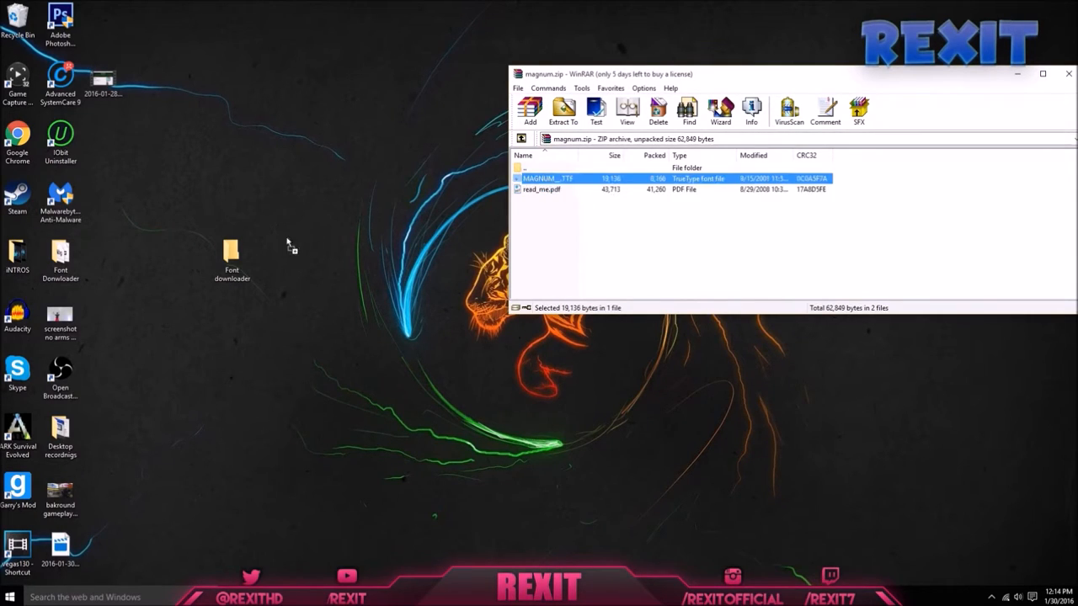
left_click(232, 257)
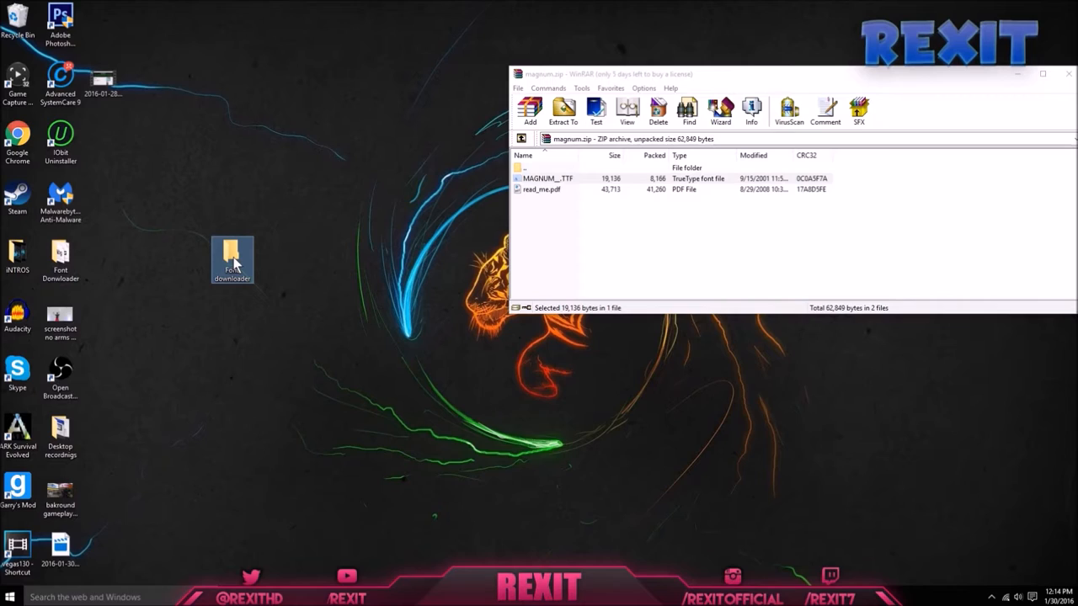
mouse_move(232, 259)
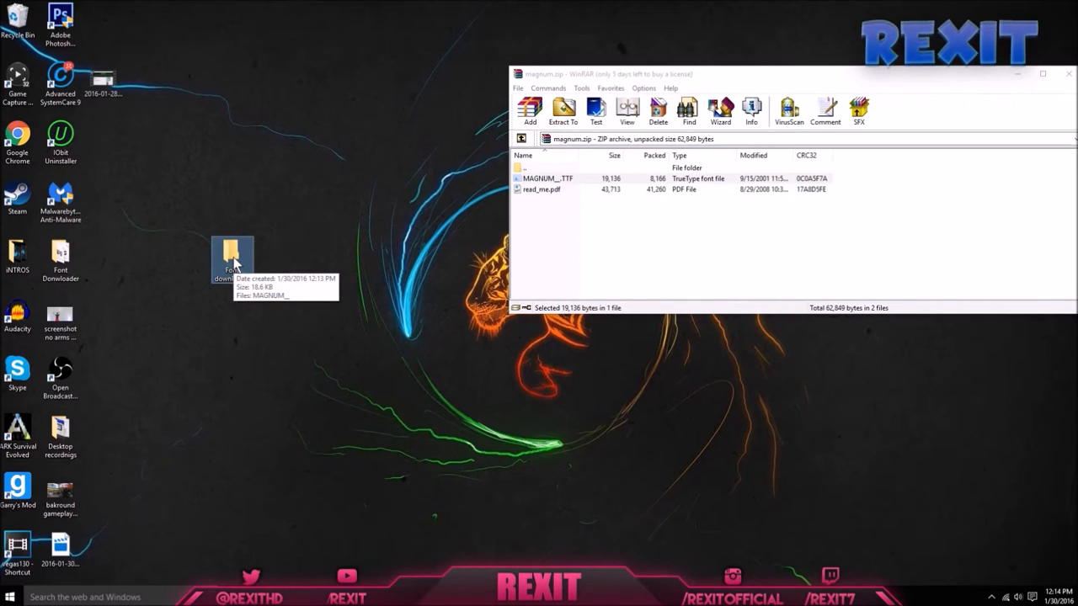
double_click(231, 256)
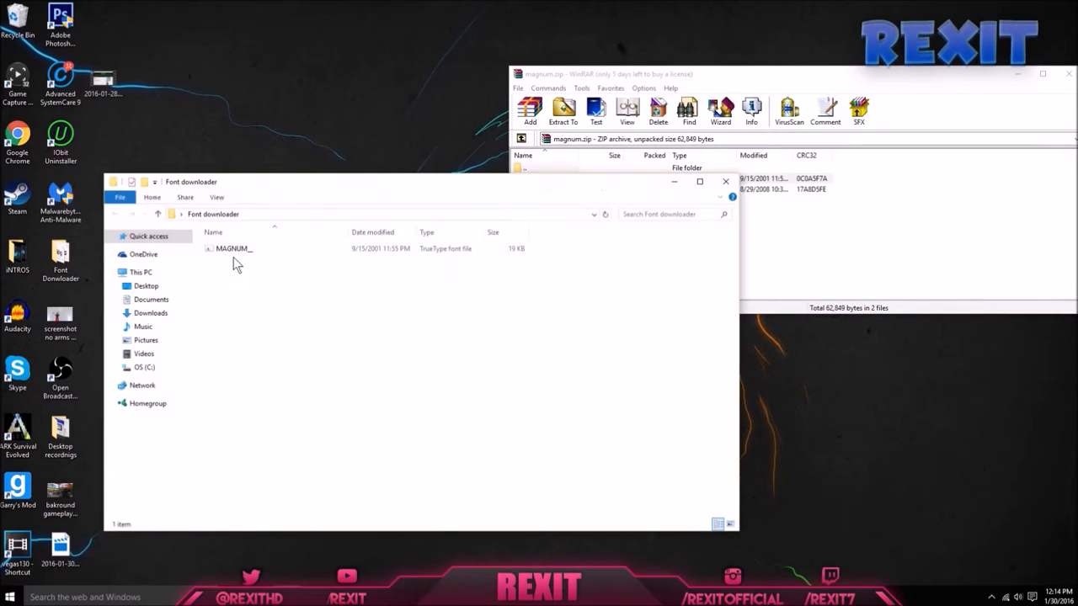
Install the MAGNUM__ font file through its right-click Install option.
right_click(233, 248)
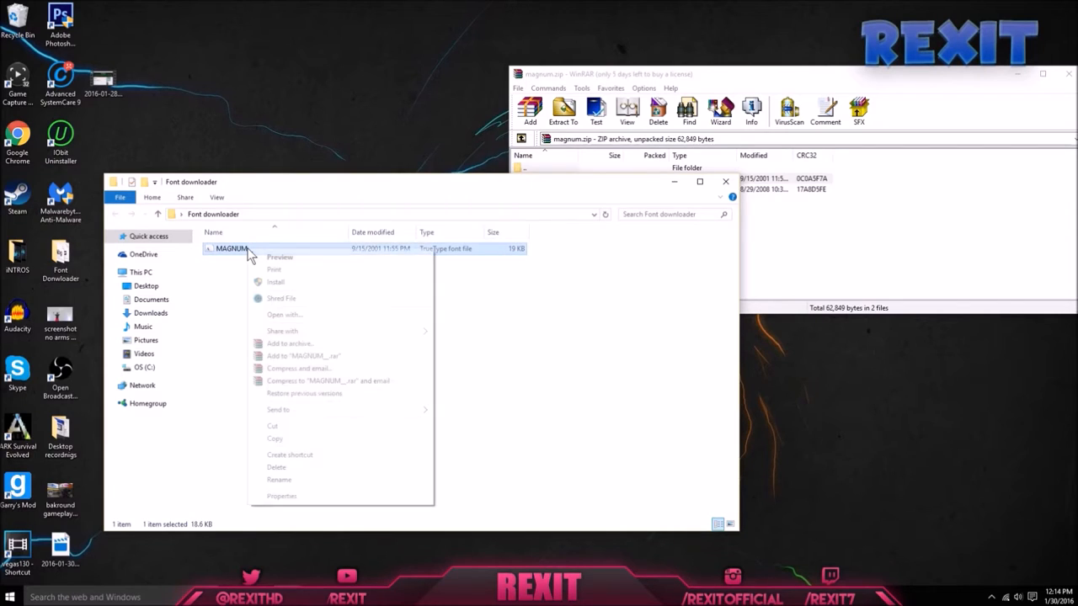
left_click(275, 281)
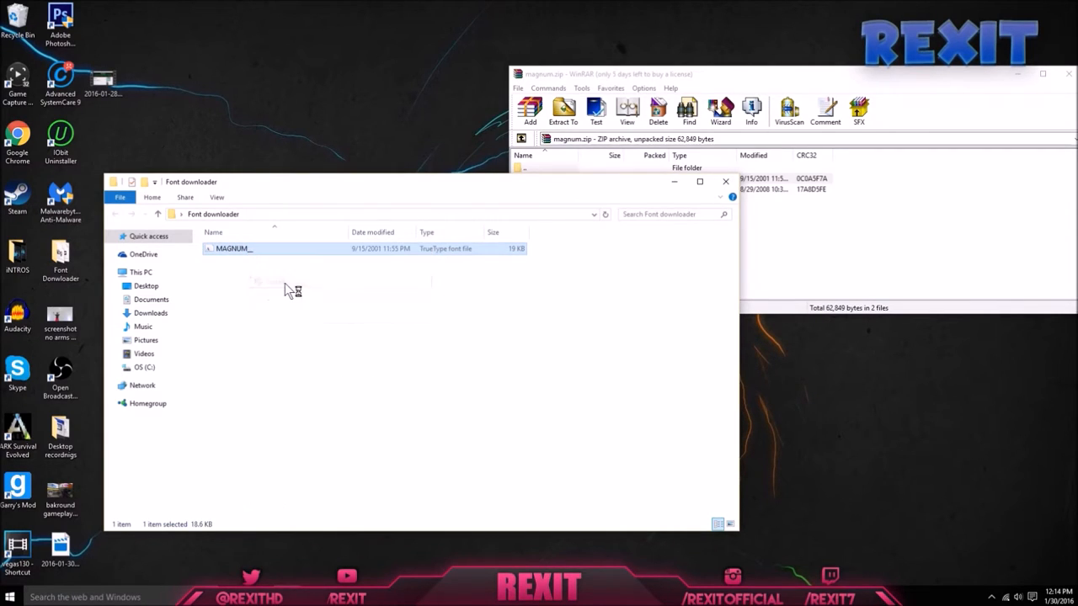
double_click(233, 248)
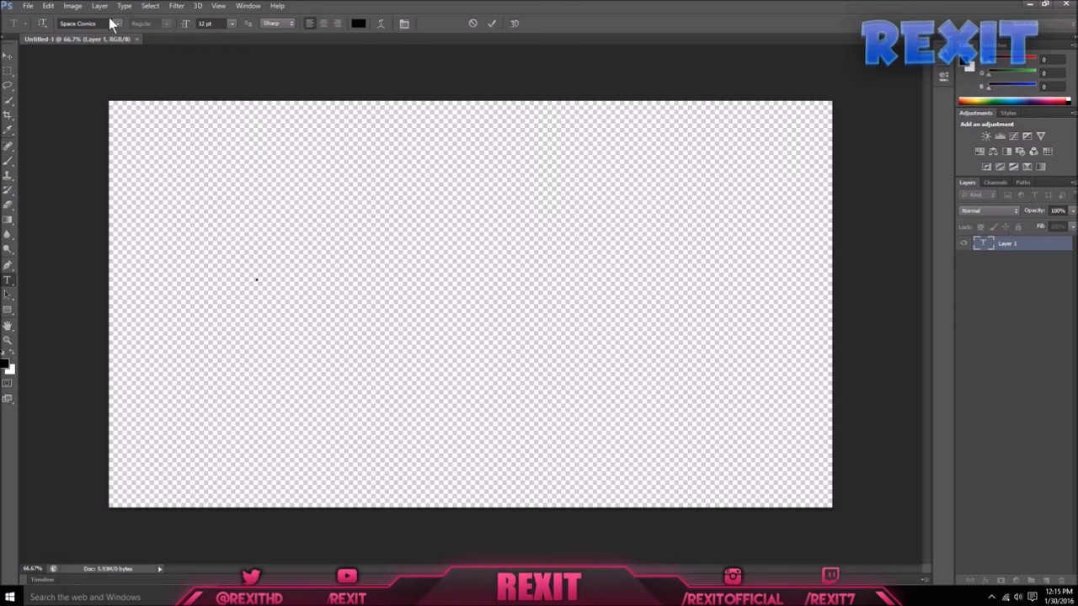
Open the Type tool's font dropdown to choose Magnum for the REXIT text.
left_click(84, 22)
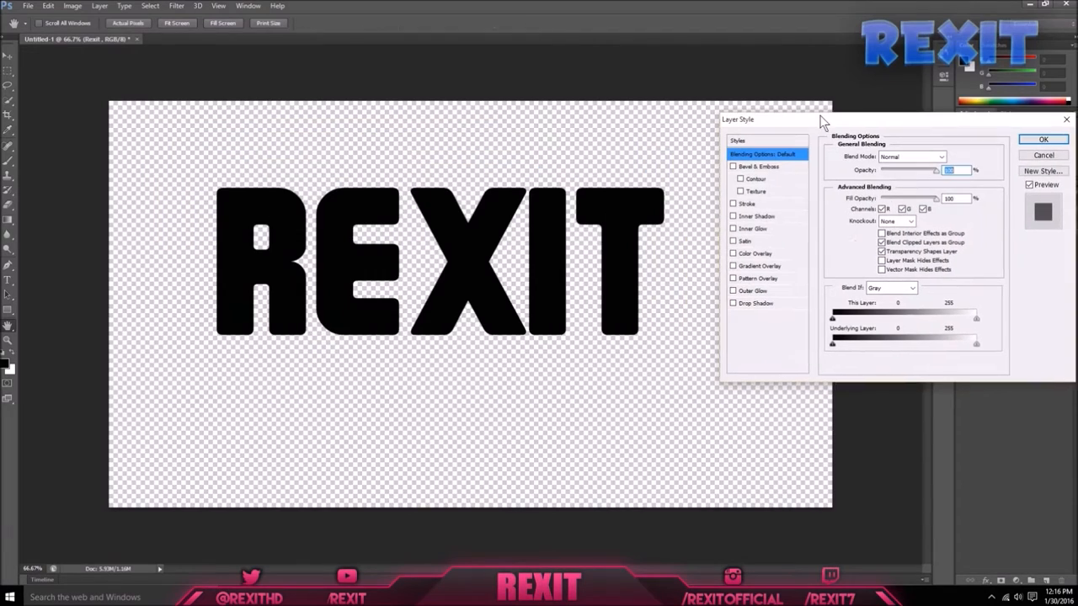
mouse_move(765, 182)
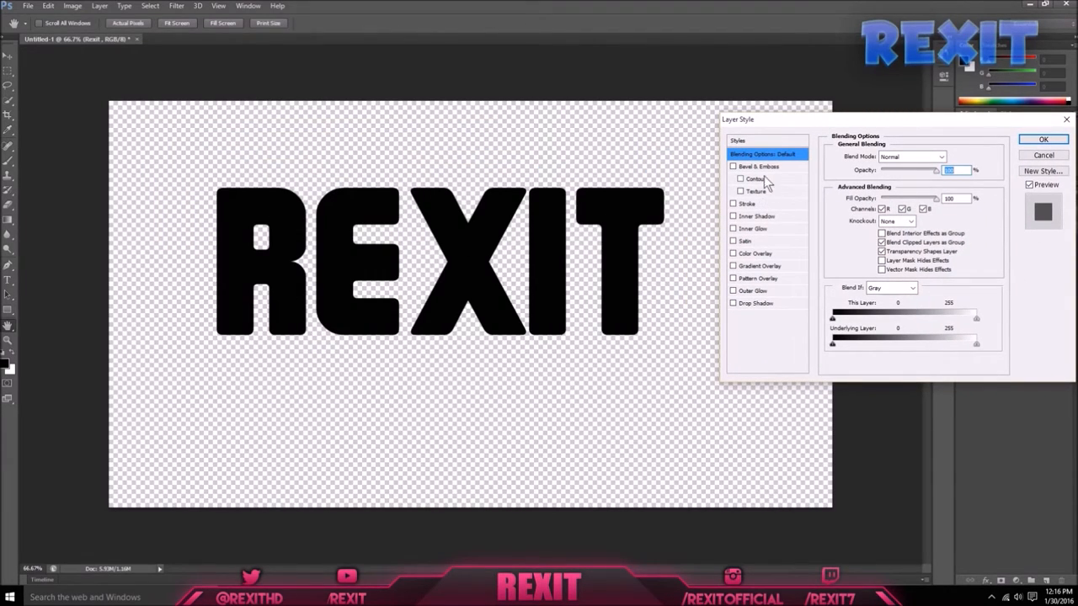
Preview Layer Style effects such as Bevel & Emboss on REXIT, then close the dialog.
left_click(758, 265)
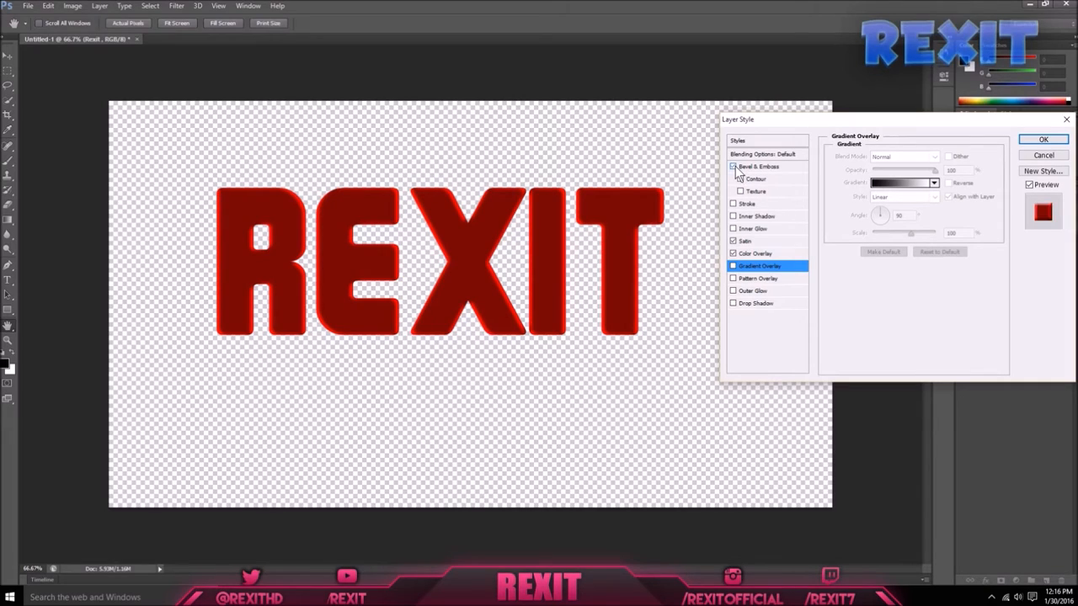
left_click(733, 166)
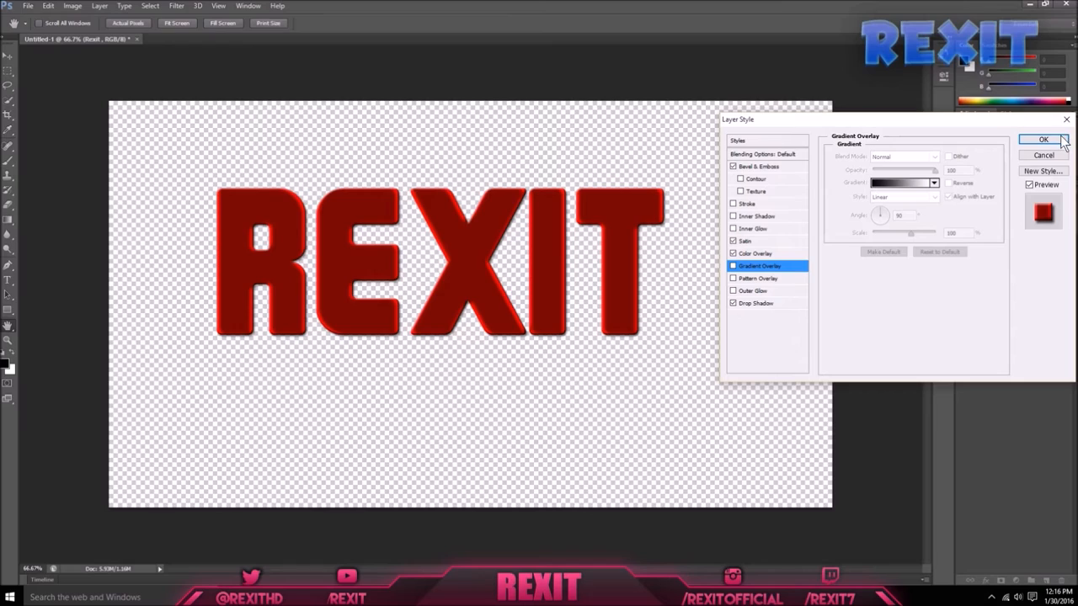
left_click(1043, 139)
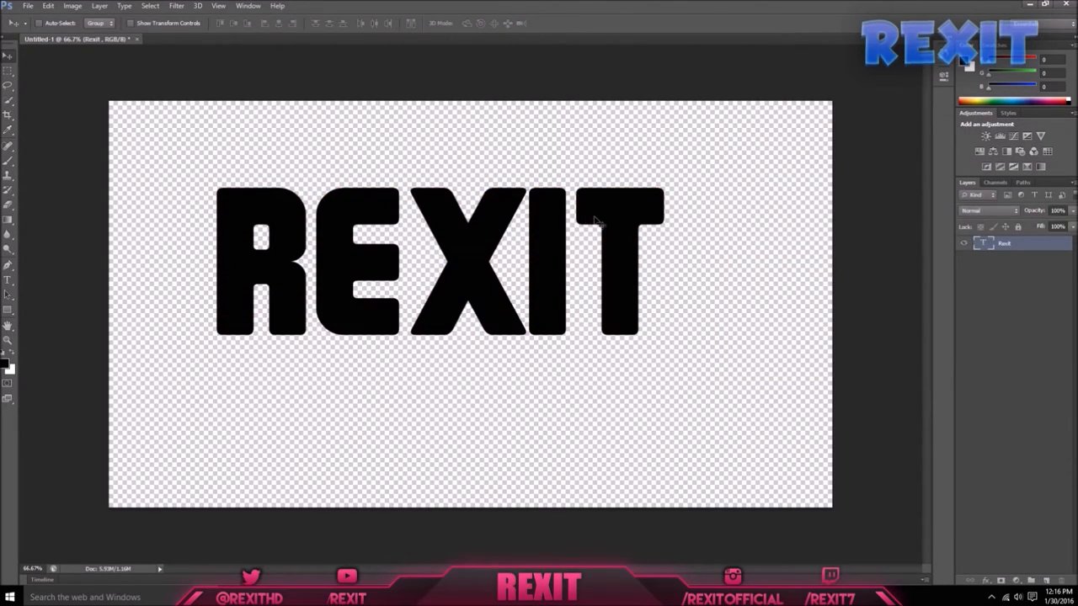
mouse_move(530, 226)
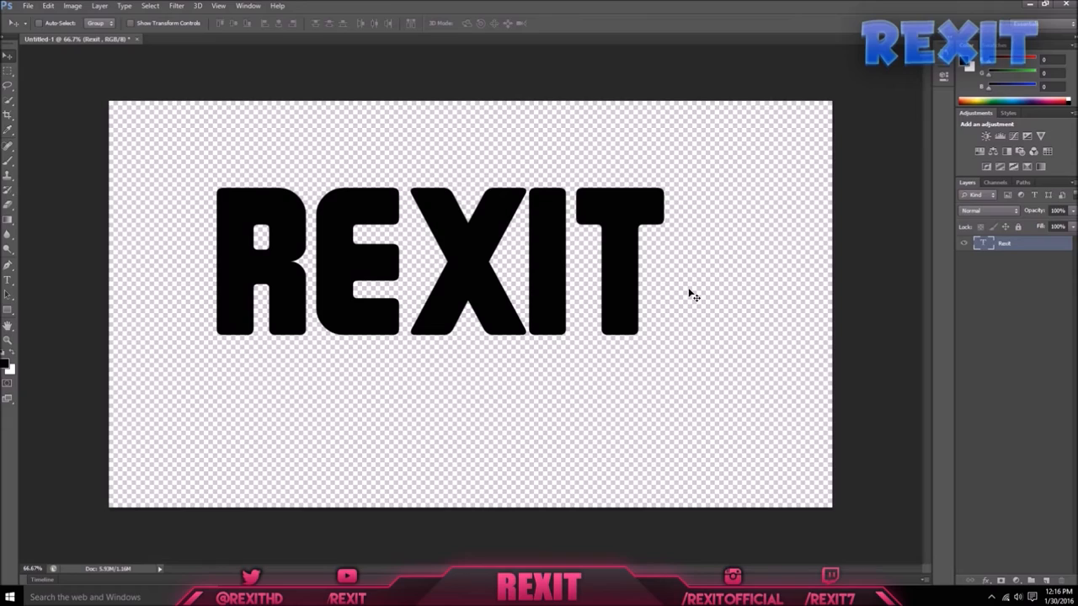
mouse_move(576, 469)
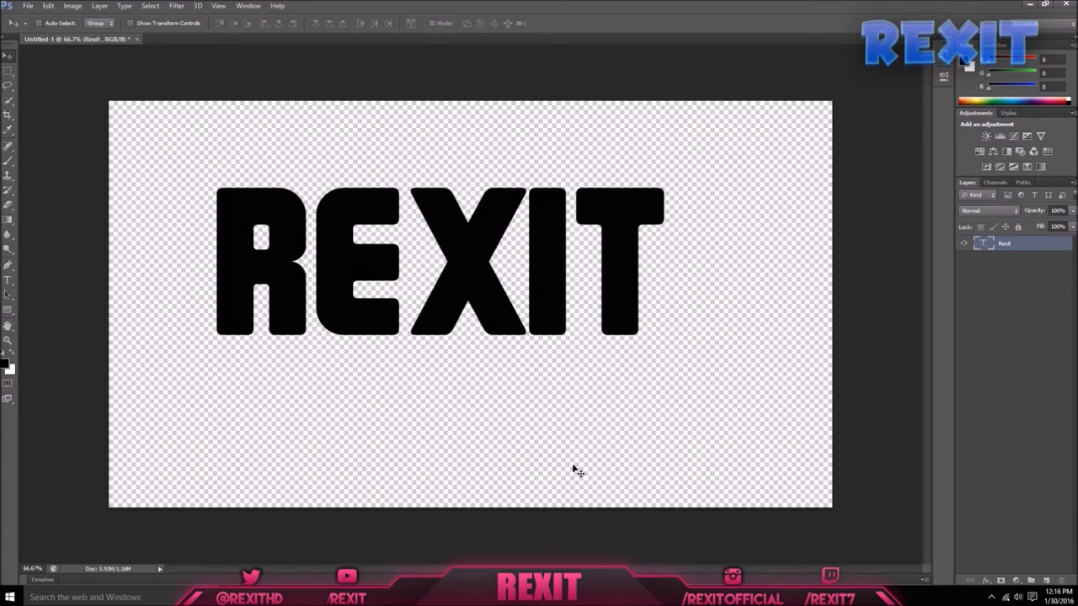